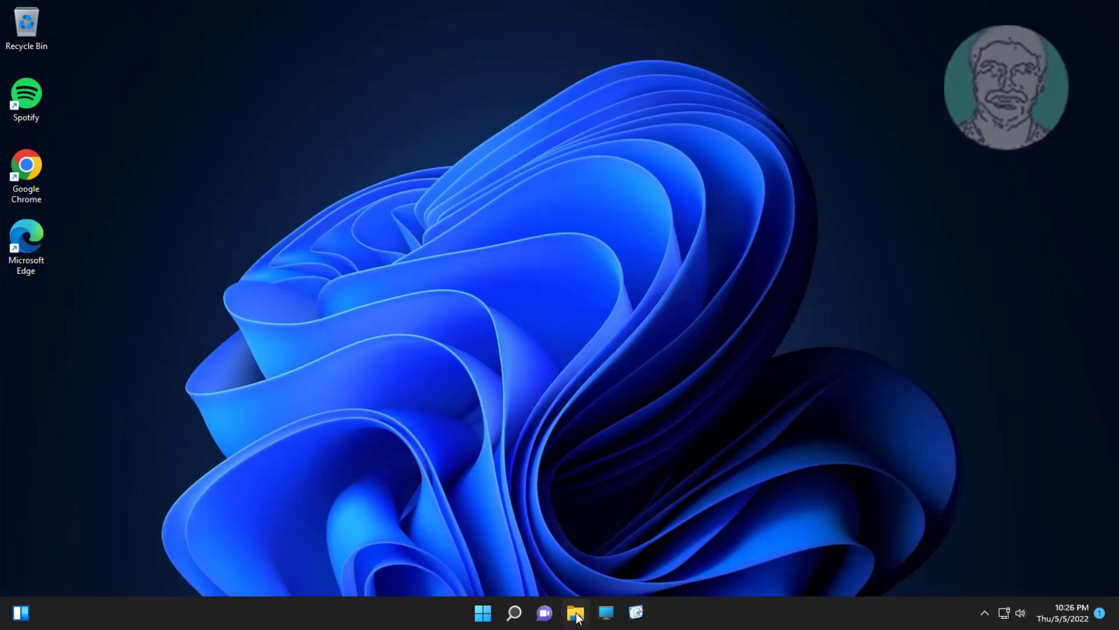
# Launch File Explorer from the taskbar so it opens on This PC.
pyautogui.click(576, 612)
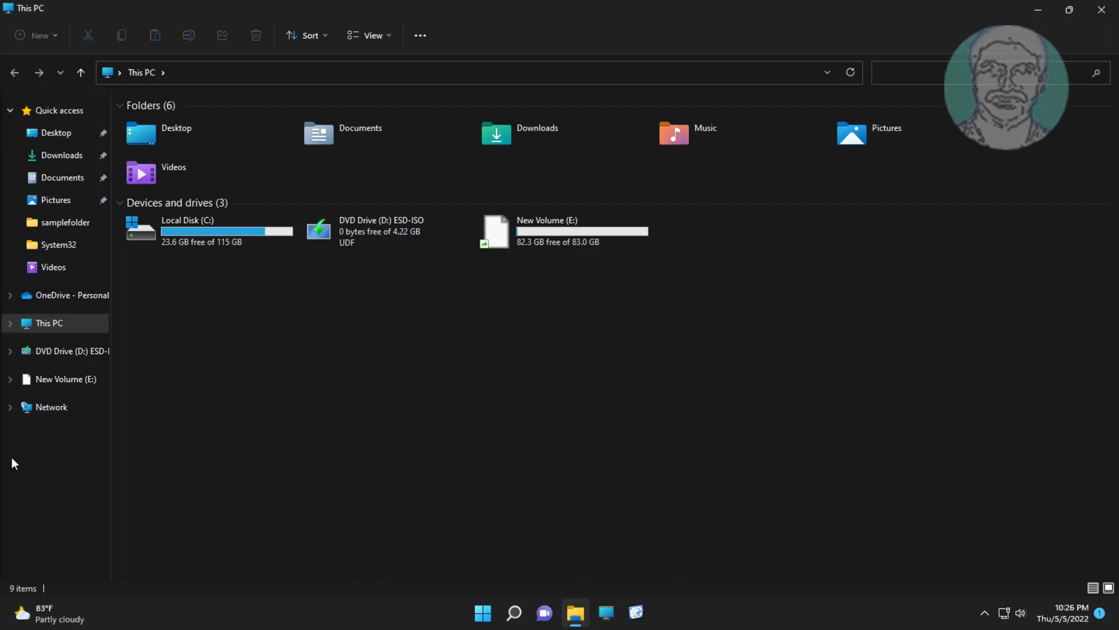
pyautogui.moveTo(443, 410)
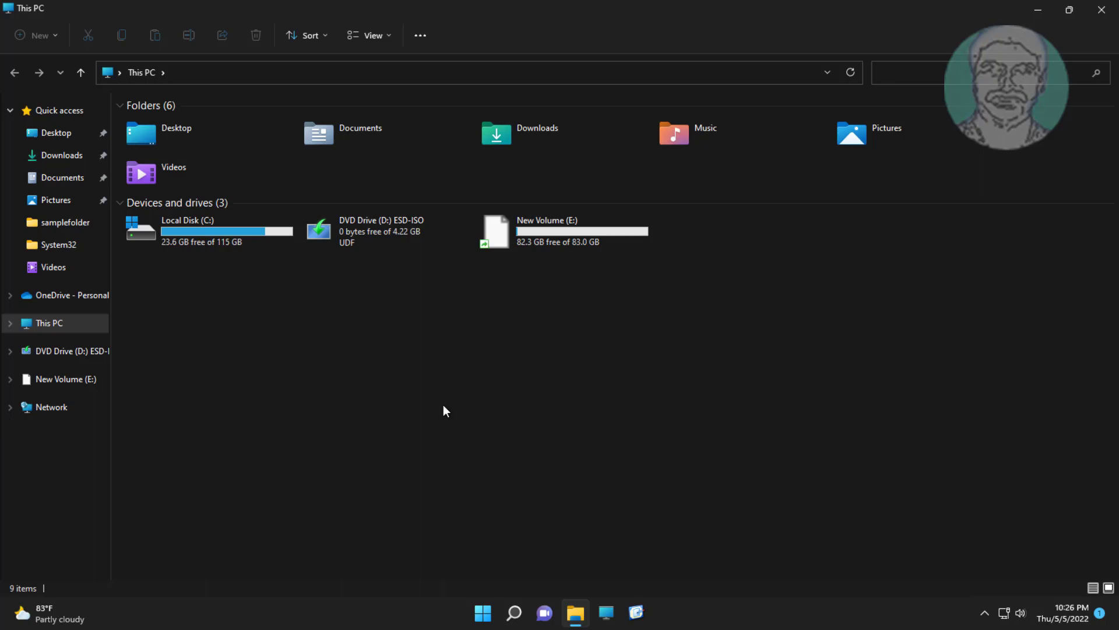
# Turn on Show libraries in Folder Options' View settings, apply and confirm.
pyautogui.click(420, 35)
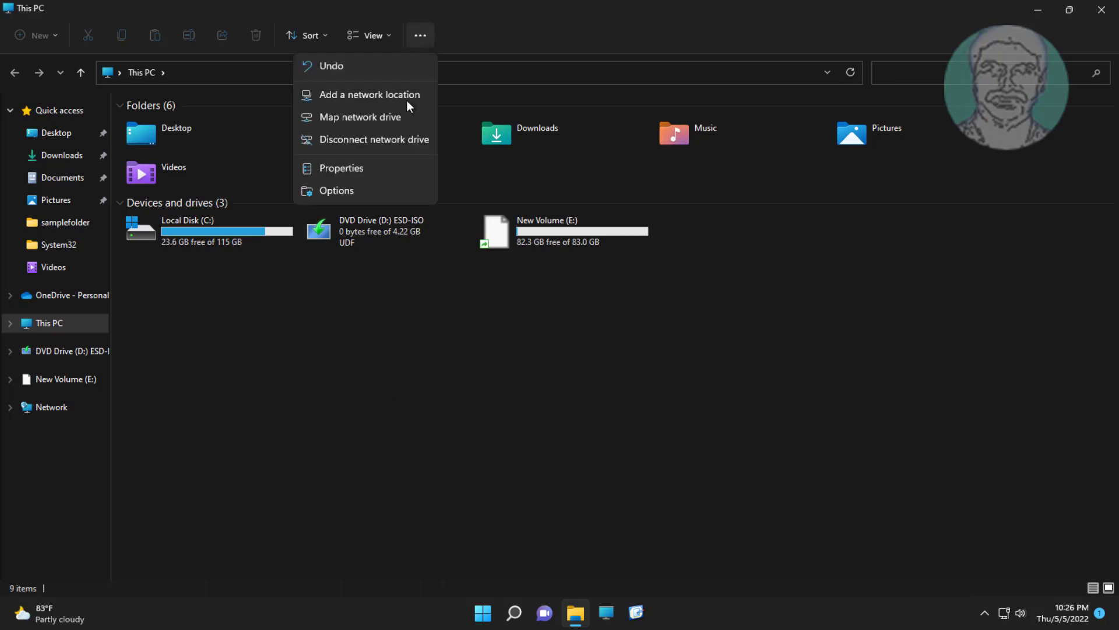
pyautogui.click(336, 190)
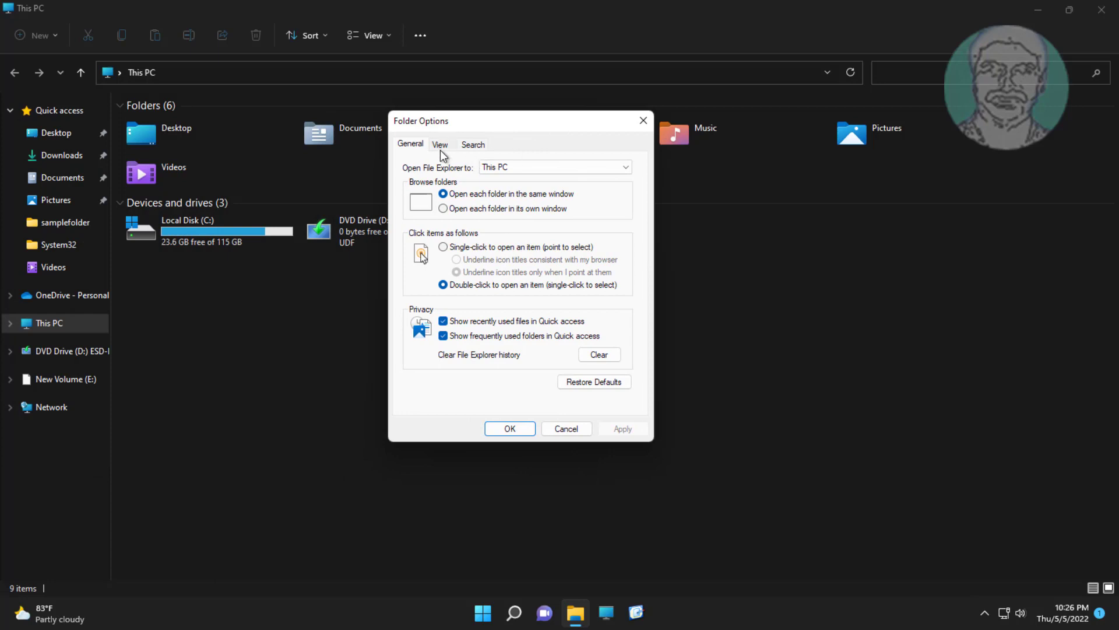
pyautogui.click(440, 143)
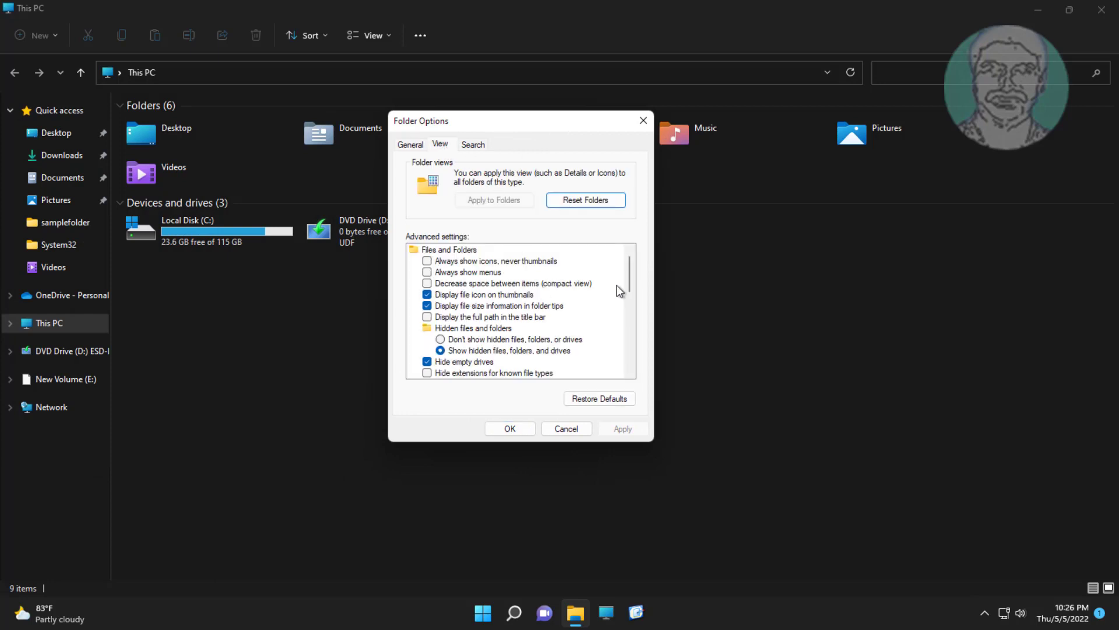
pyautogui.scroll(-3)
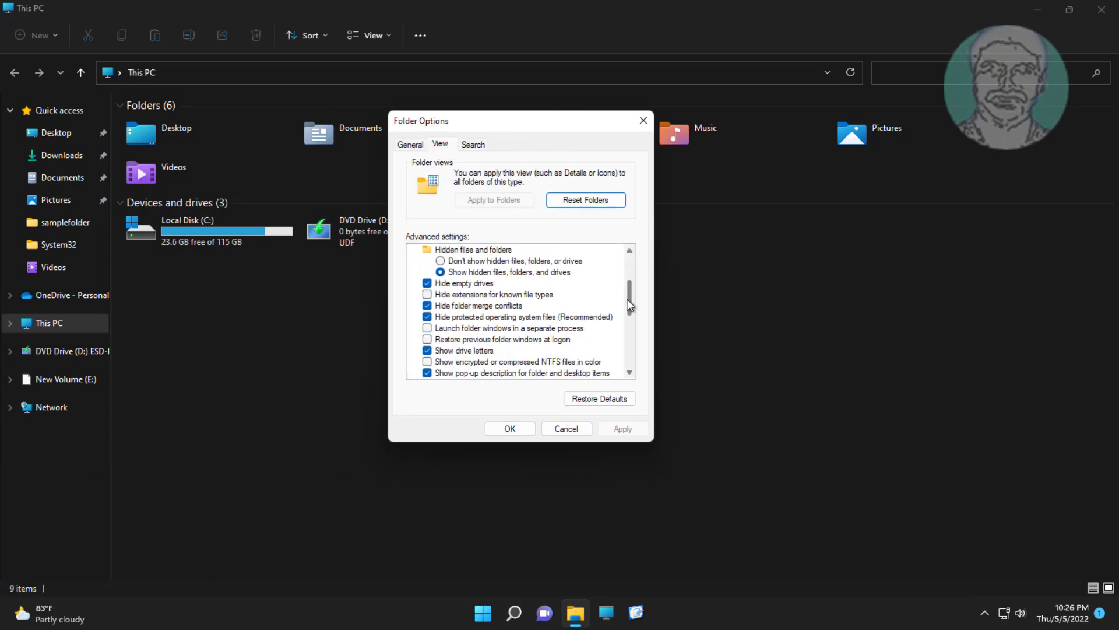
pyautogui.scroll(-3)
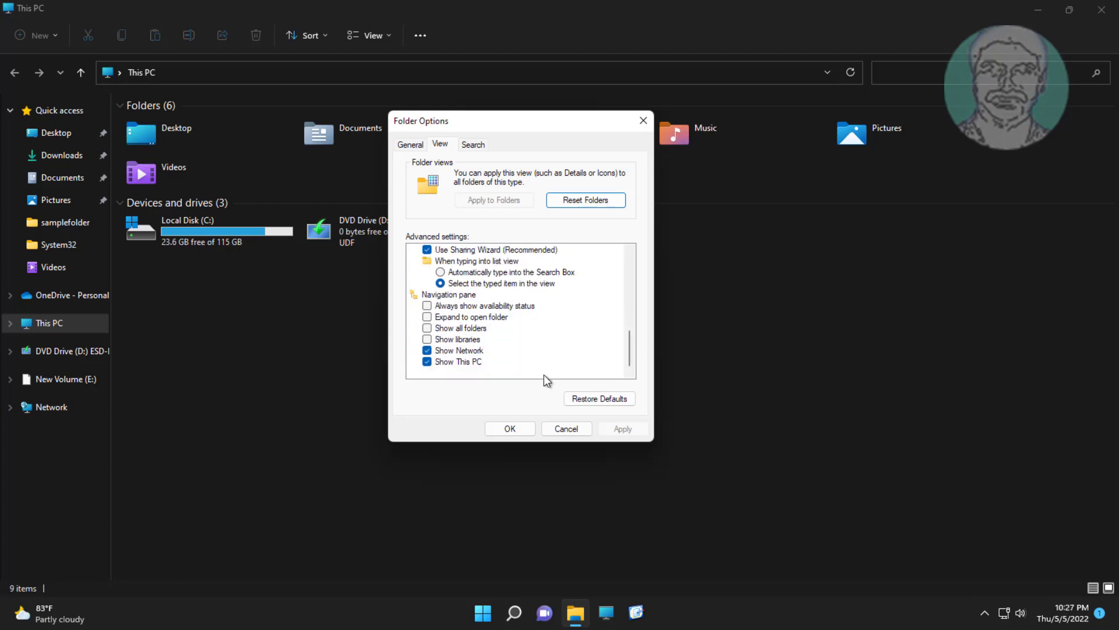
pyautogui.click(428, 339)
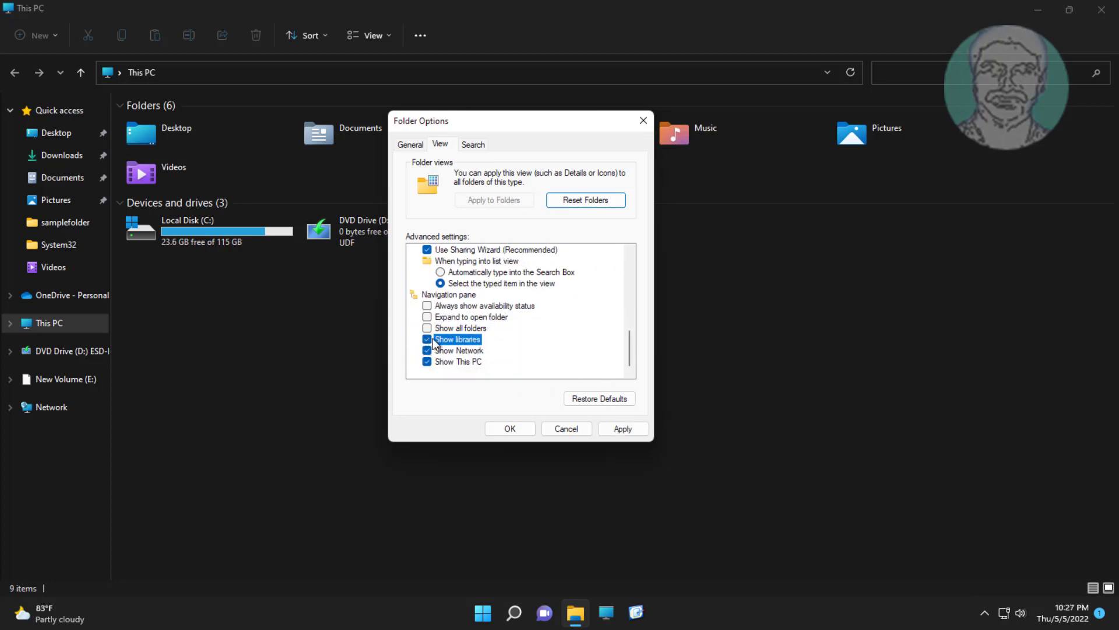
pyautogui.click(622, 428)
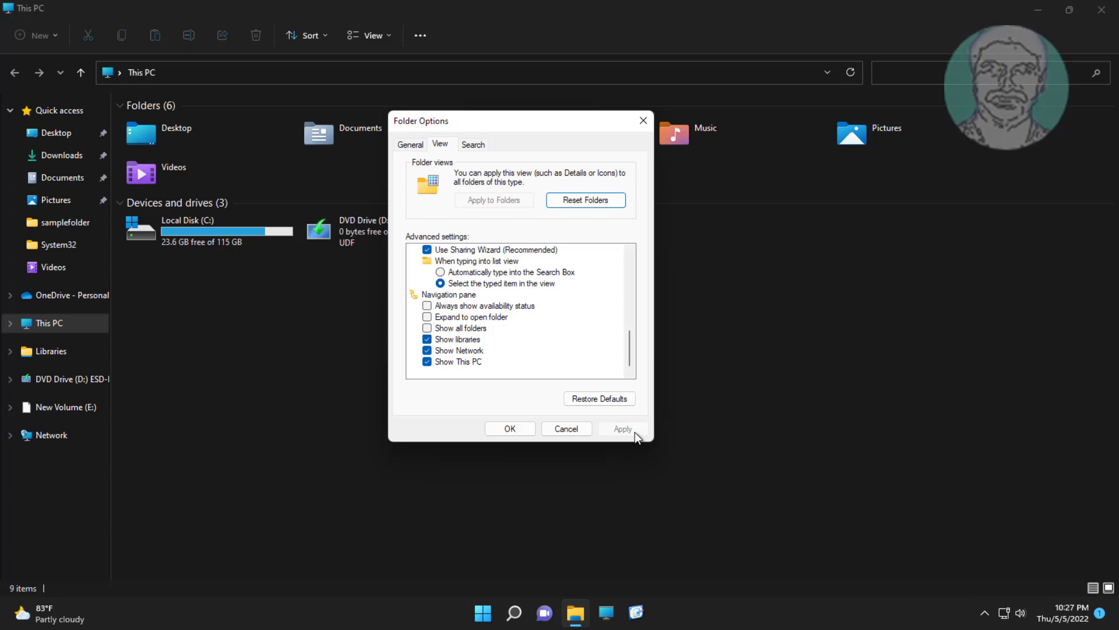
pyautogui.click(509, 428)
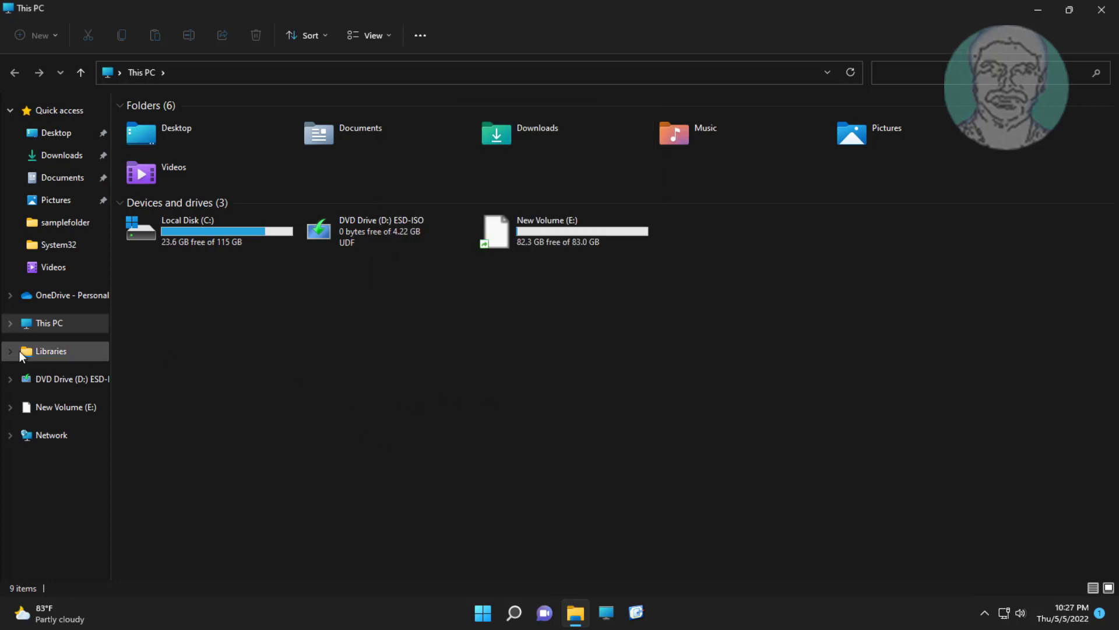
# Add a new library under Libraries via Show more options and name it PersonalFiles.
pyautogui.rightClick(51, 351)
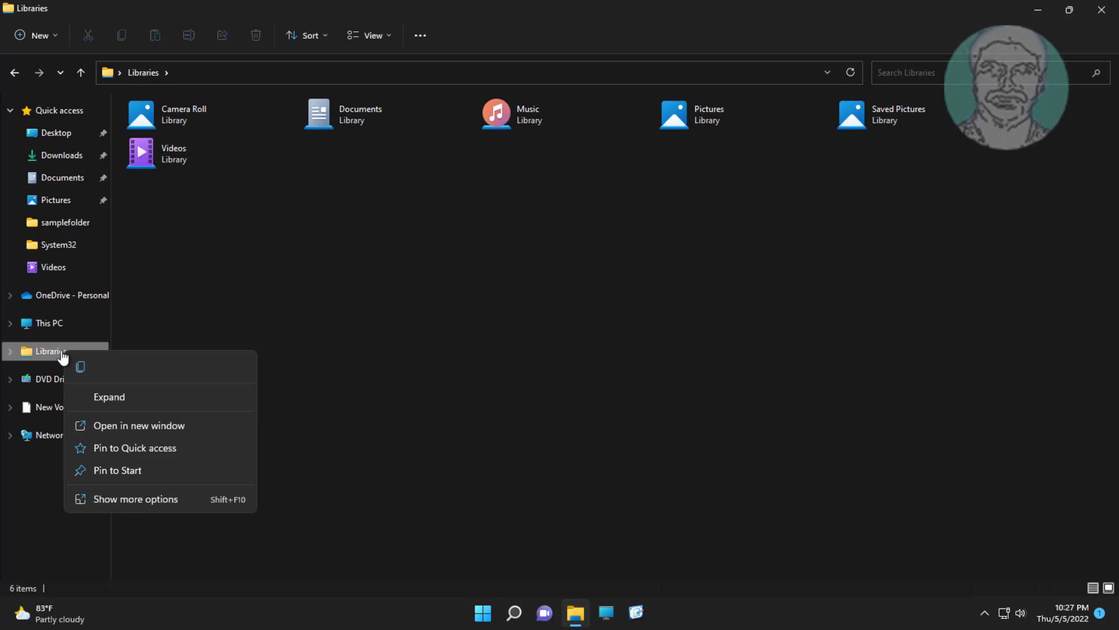
pyautogui.click(134, 499)
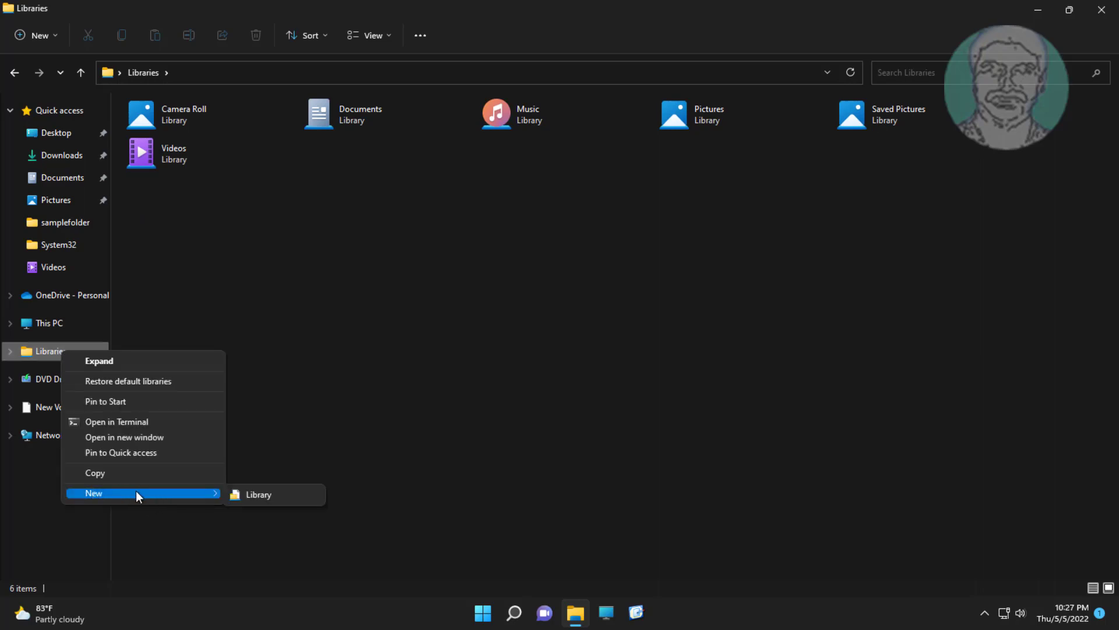
pyautogui.click(258, 494)
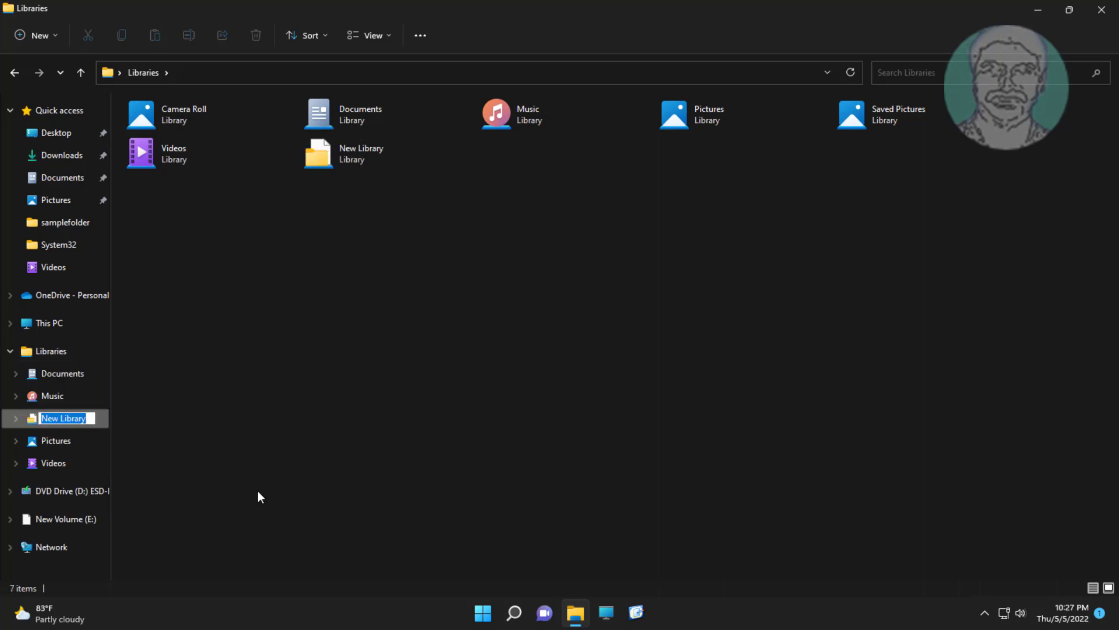
pyautogui.write('Per')
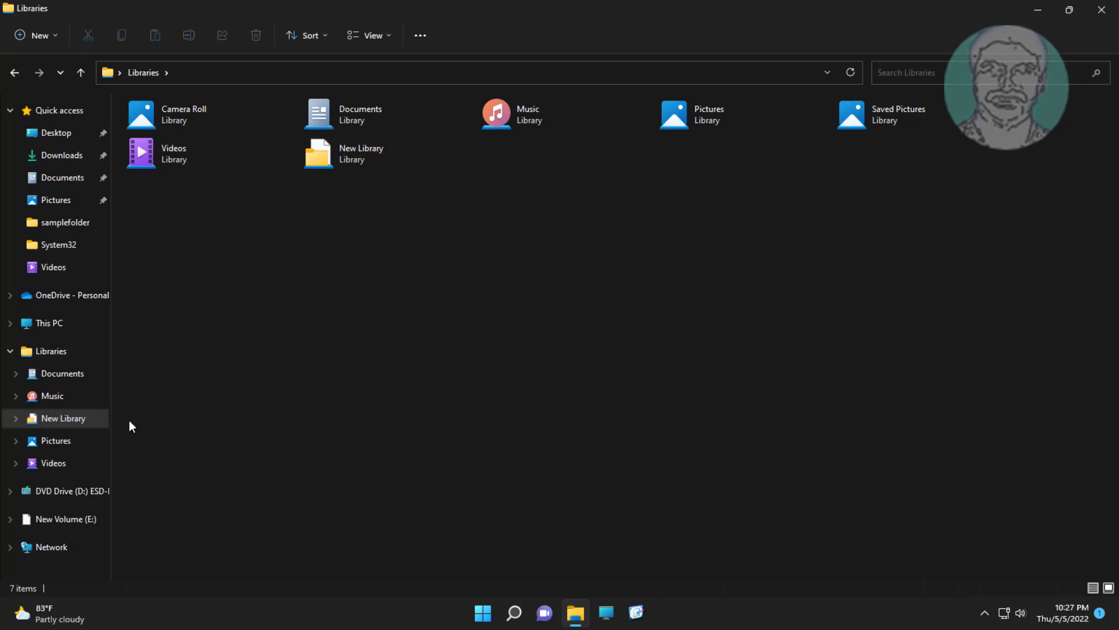
pyautogui.write('PersonalFiles')
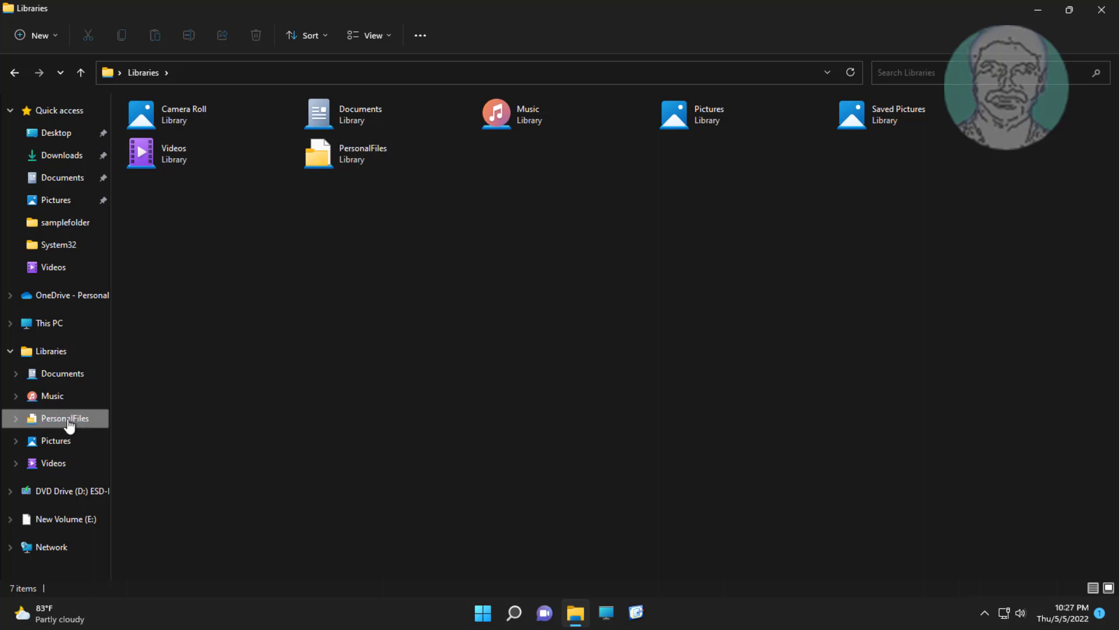
pyautogui.moveTo(50, 425)
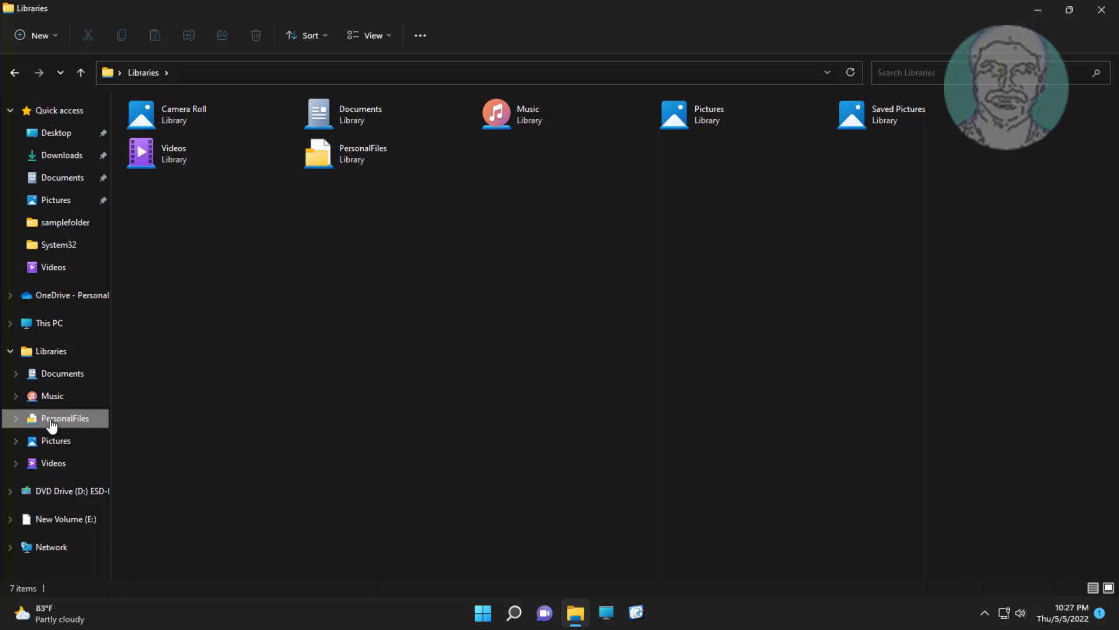
pyautogui.moveTo(71, 422)
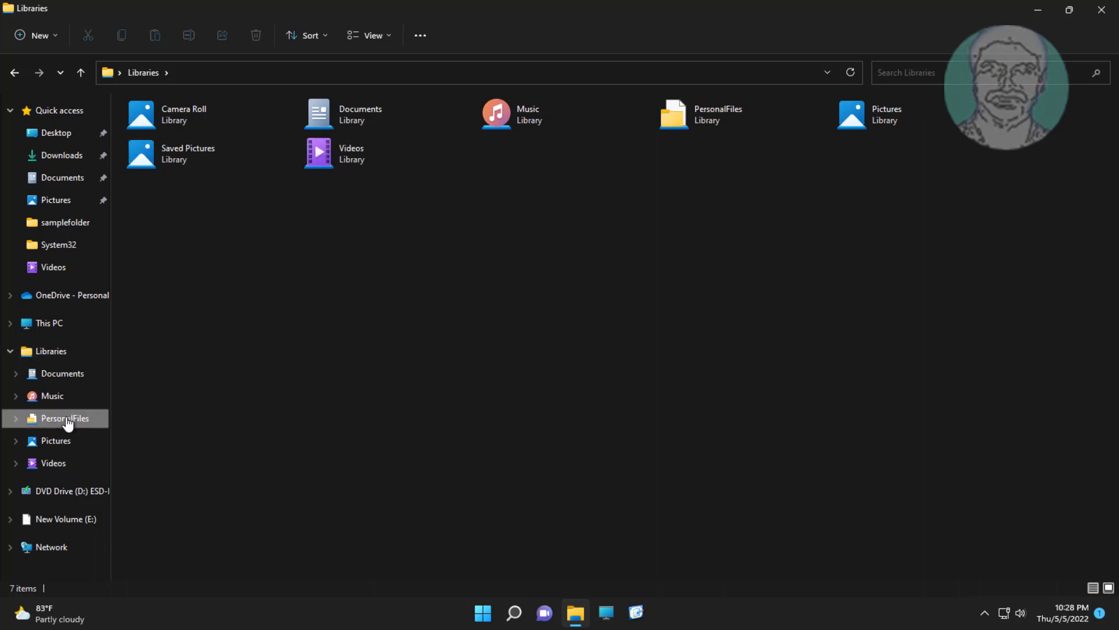
# Include E:\PersonalFiles in the PersonalFiles library, then close the window.
pyautogui.click(67, 418)
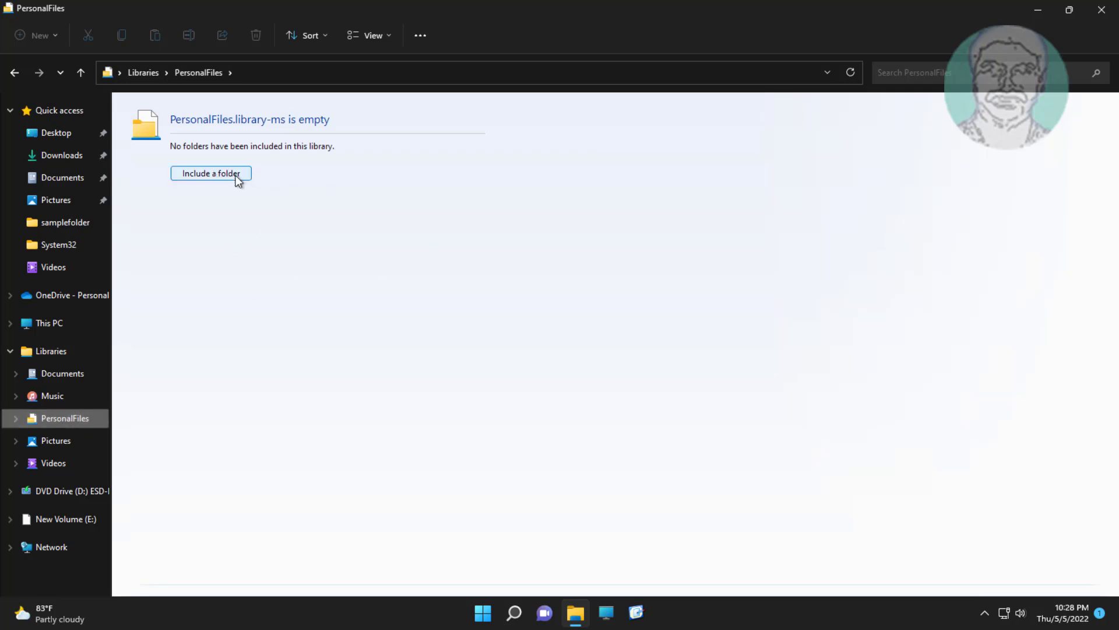
pyautogui.click(210, 173)
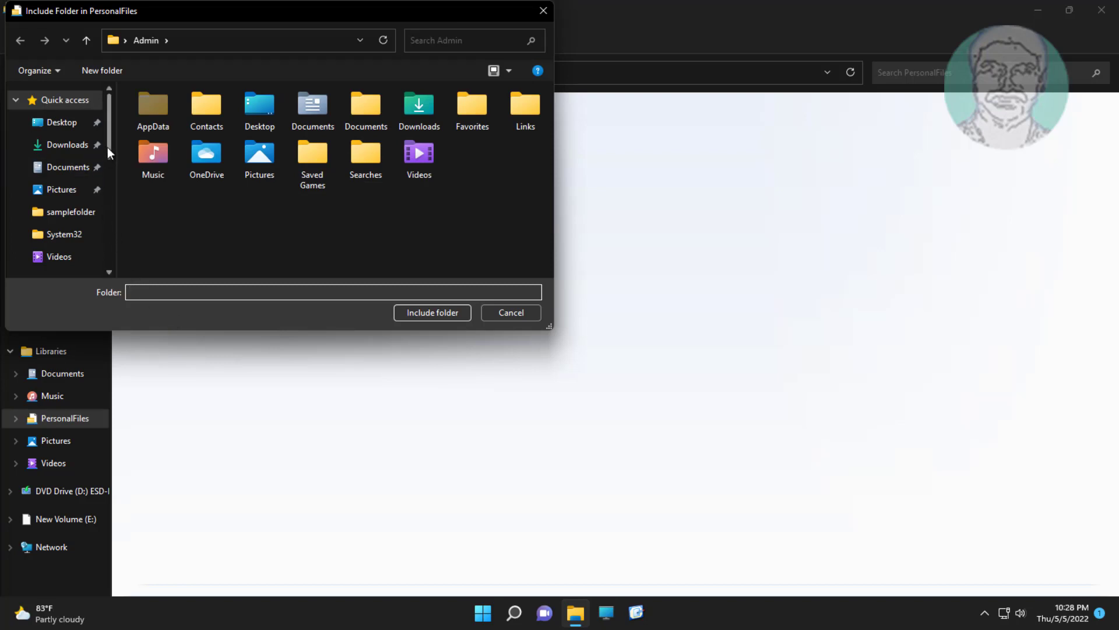
pyautogui.scroll(-3)
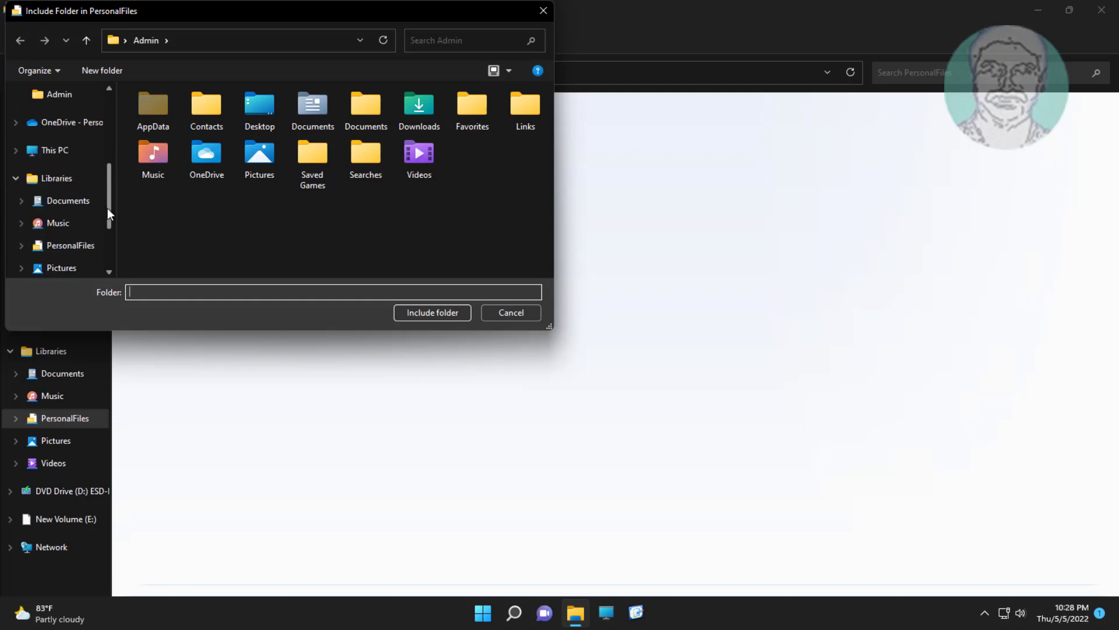
pyautogui.scroll(-3)
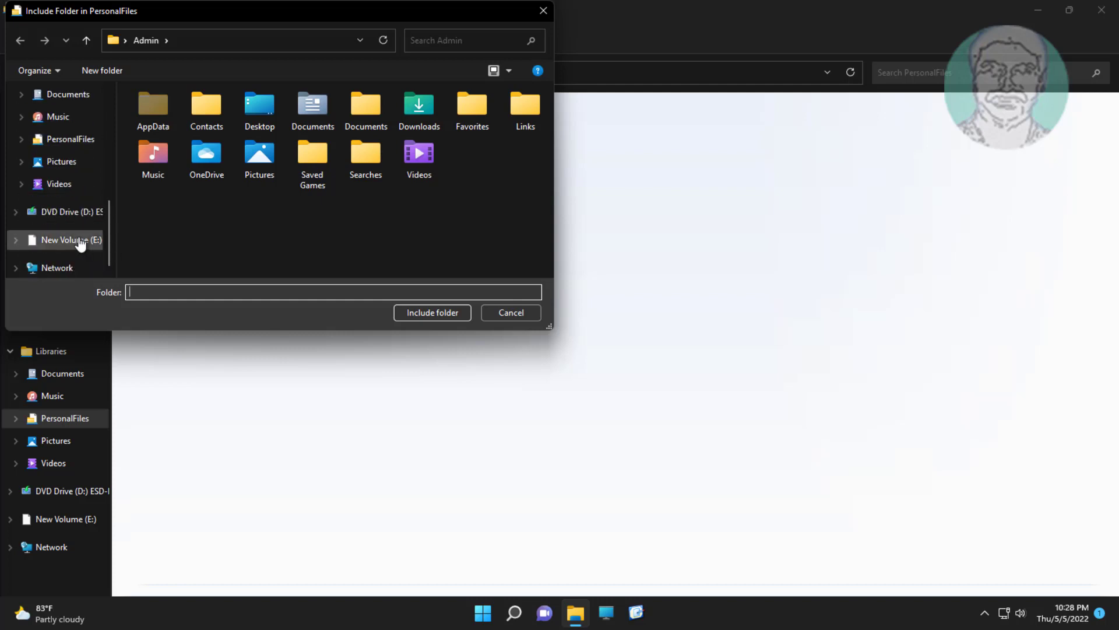
pyautogui.click(70, 239)
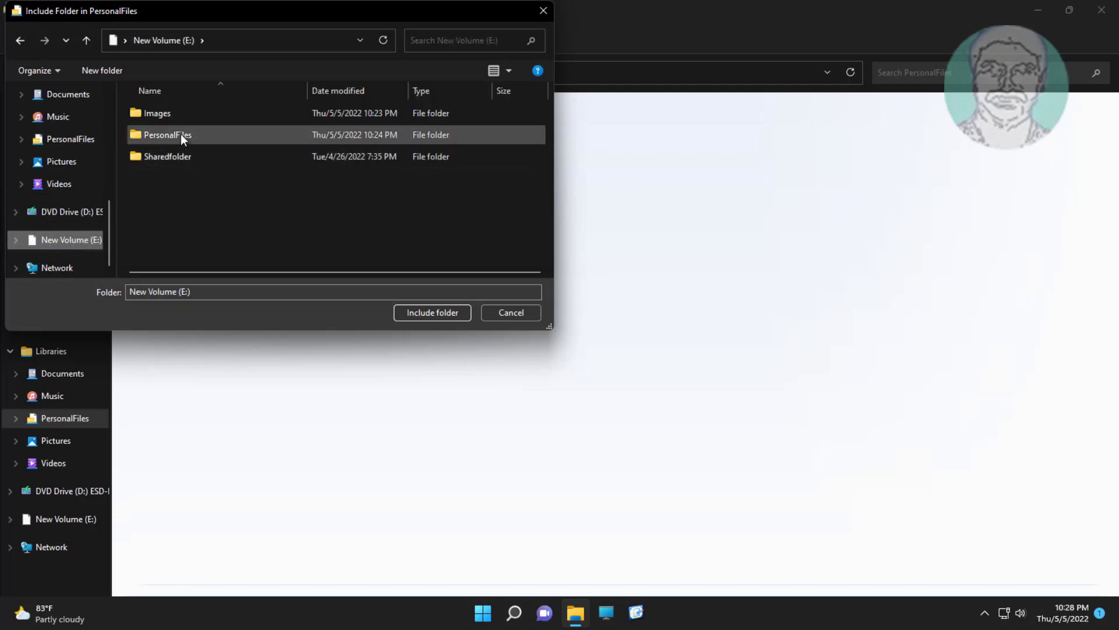
pyautogui.click(168, 134)
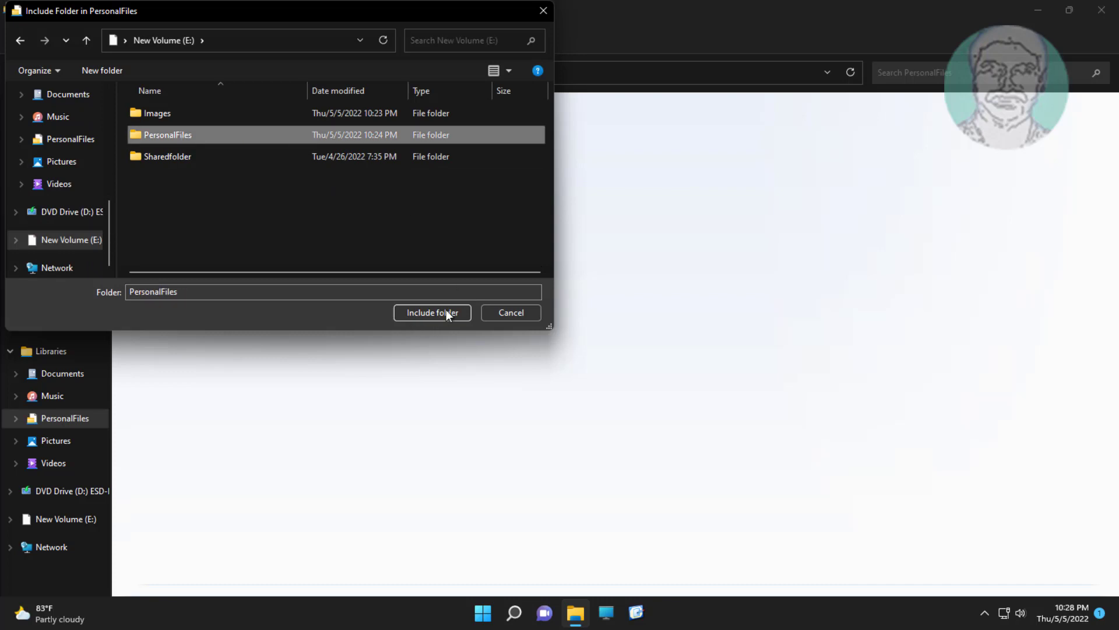
pyautogui.click(431, 313)
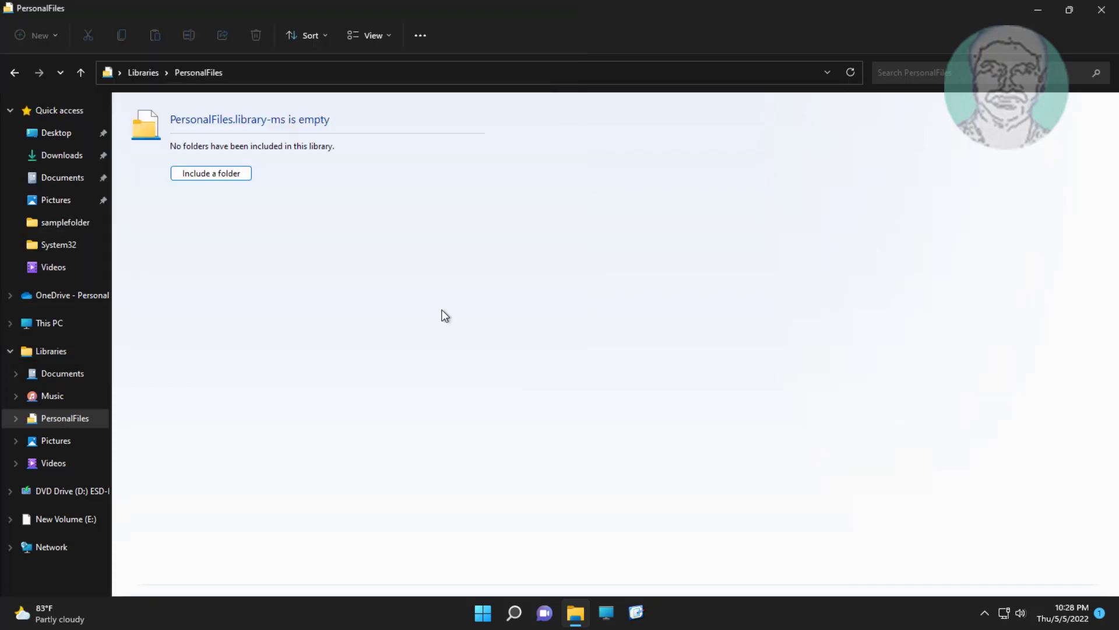
pyautogui.click(210, 173)
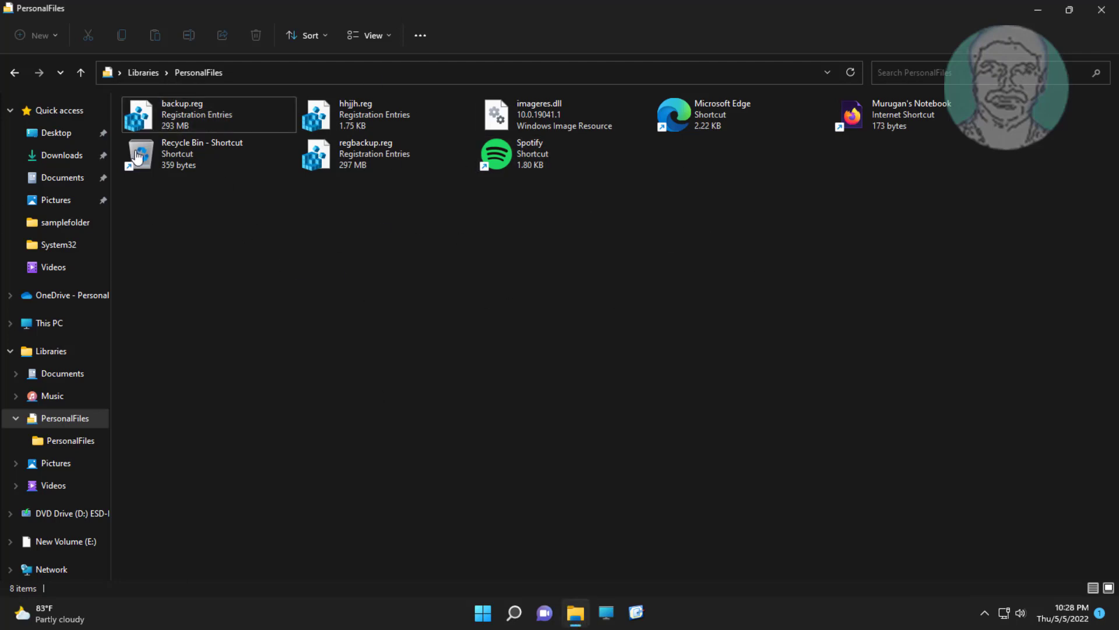
pyautogui.moveTo(287, 335)
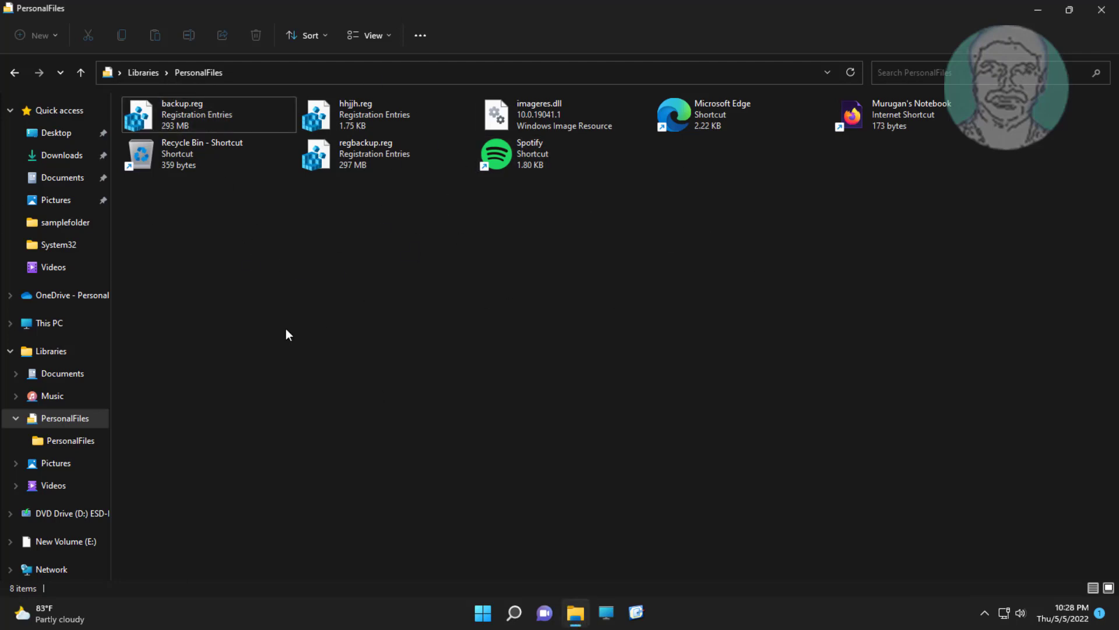
pyautogui.click(1101, 9)
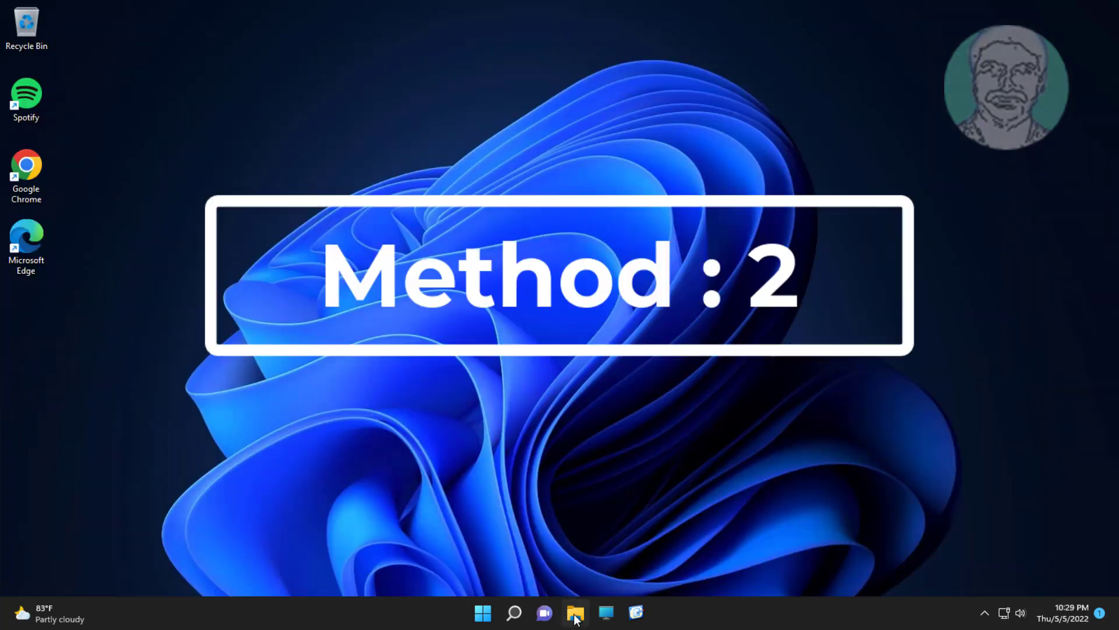
# Reopen File Explorer and go to Libraries, showing seven libraries including PersonalFiles.
pyautogui.click(575, 613)
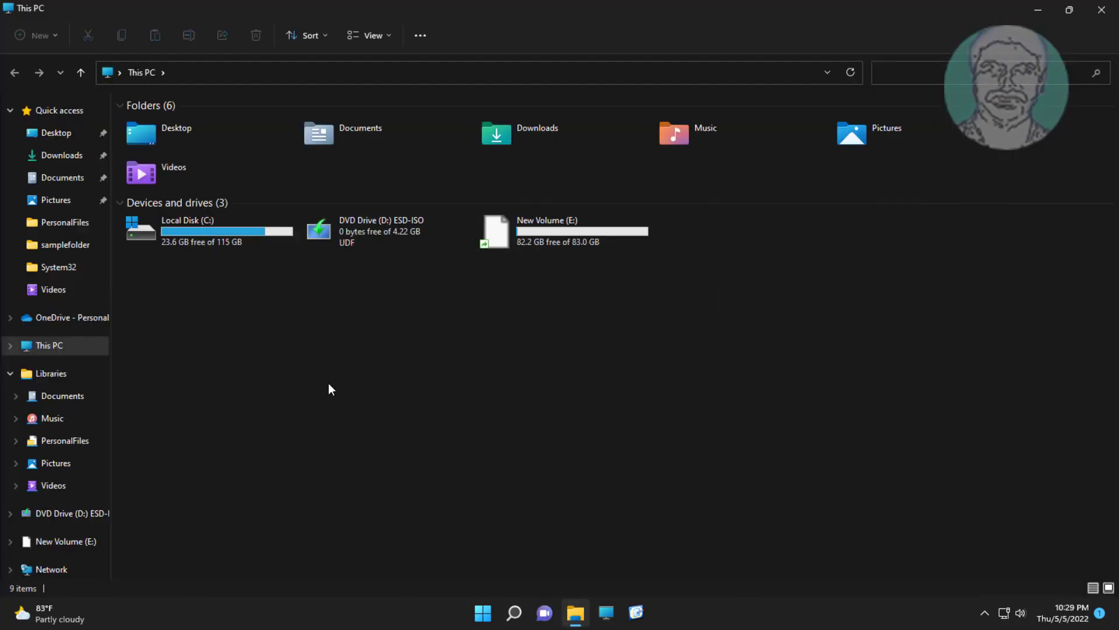
pyautogui.moveTo(458, 421)
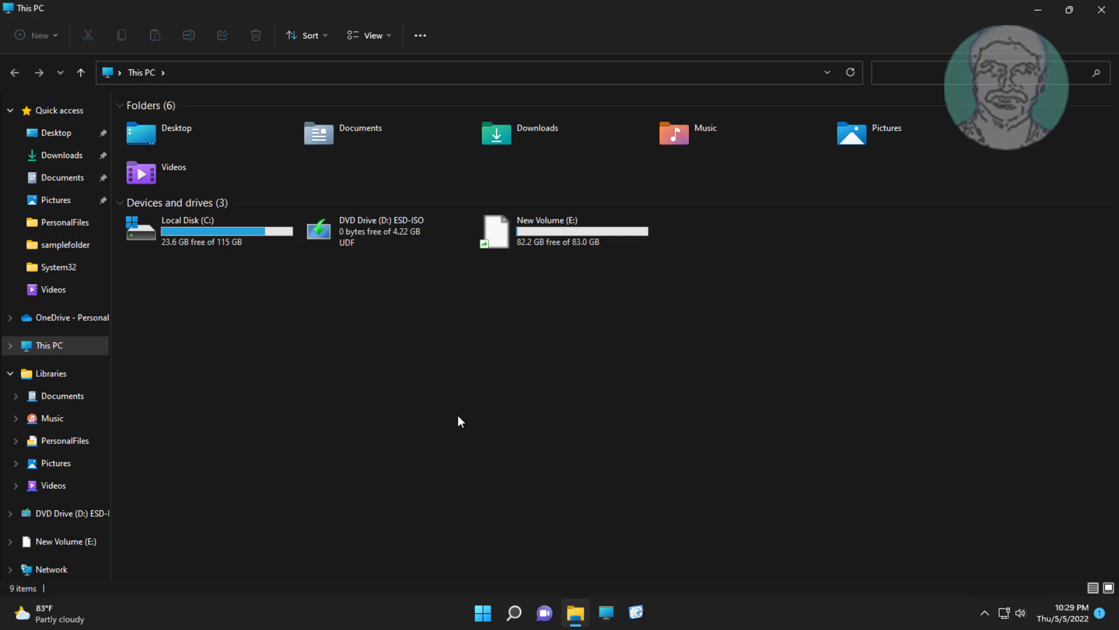
pyautogui.click(50, 373)
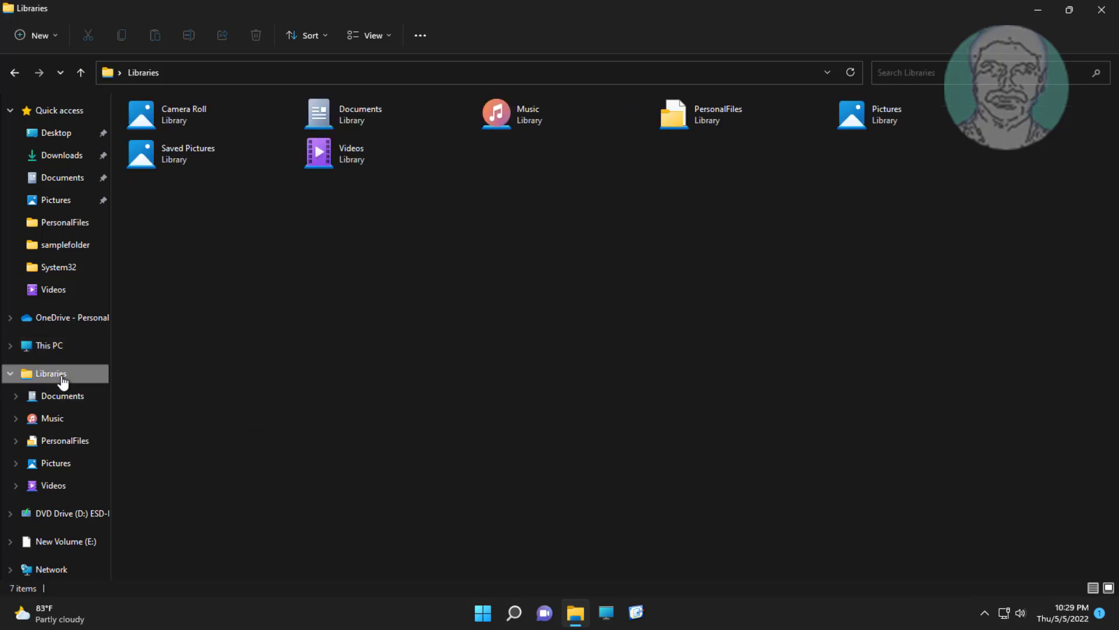
pyautogui.moveTo(34, 35)
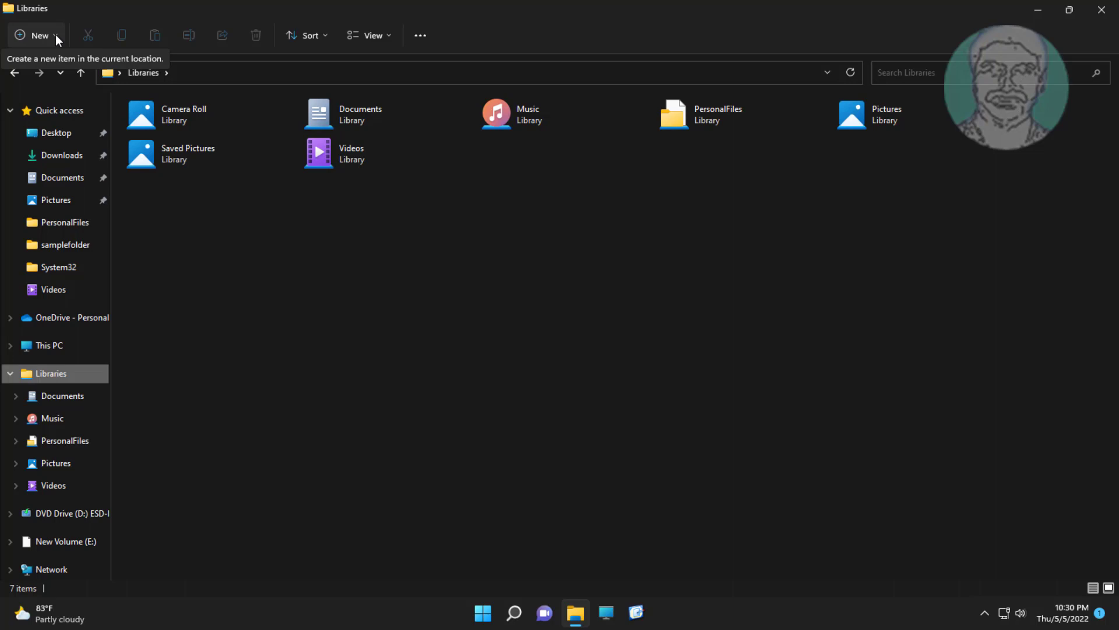
pyautogui.moveTo(48, 41)
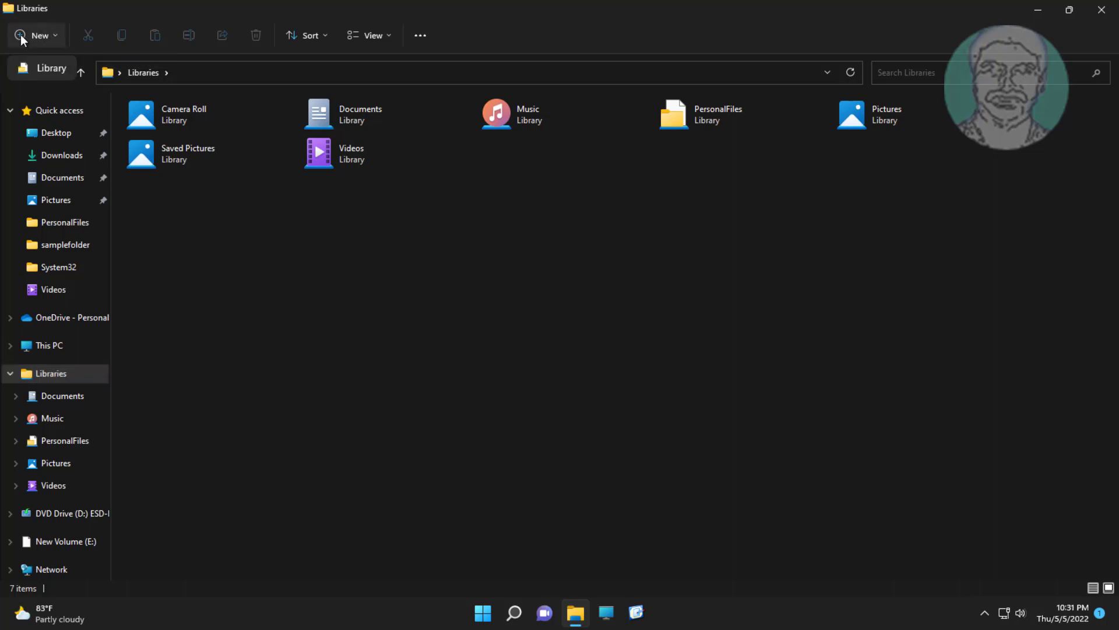
pyautogui.moveTo(42, 67)
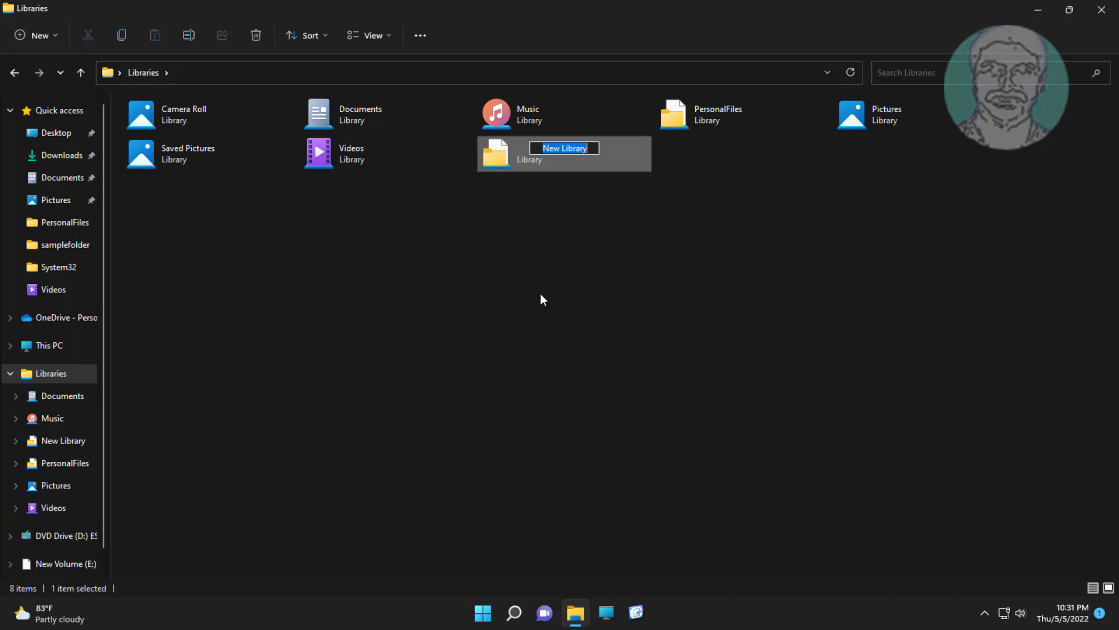
# Type ImageFiles as the name of the new library.
pyautogui.write('Image')
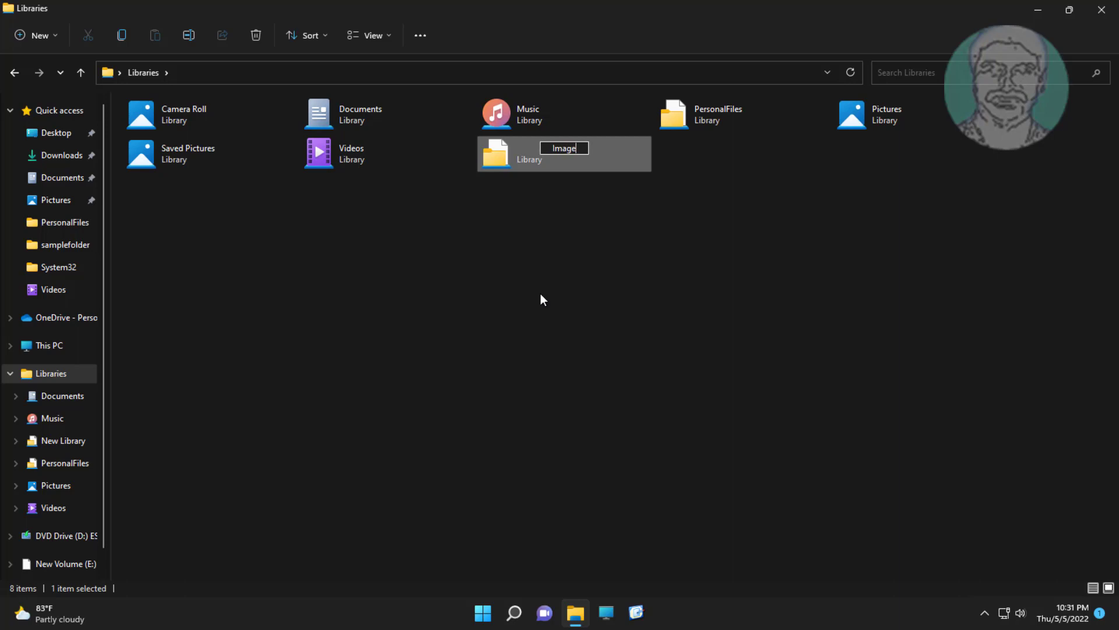
pyautogui.write('Files')
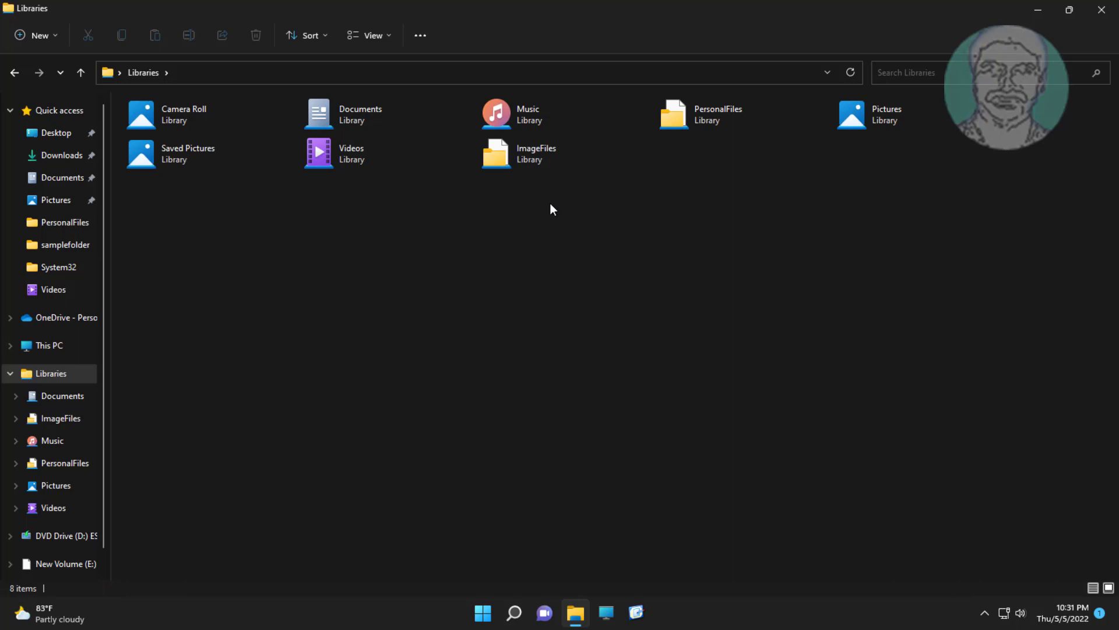
# Include New Volume (E:)\Images in ImageFiles, listing its eight JPG photos.
pyautogui.doubleClick(496, 153)
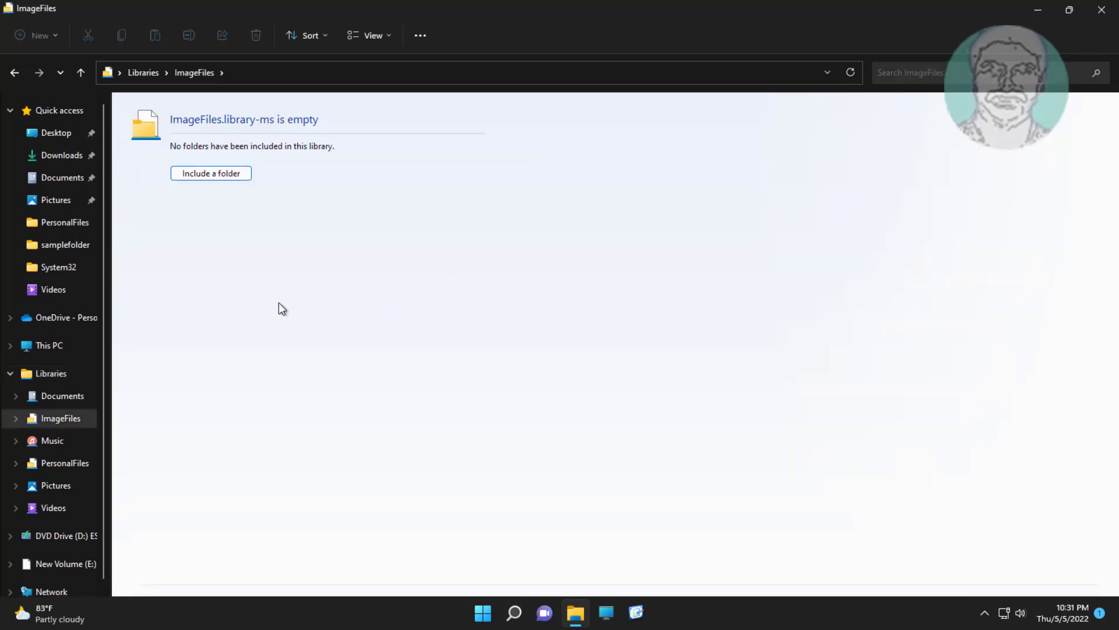
pyautogui.click(210, 172)
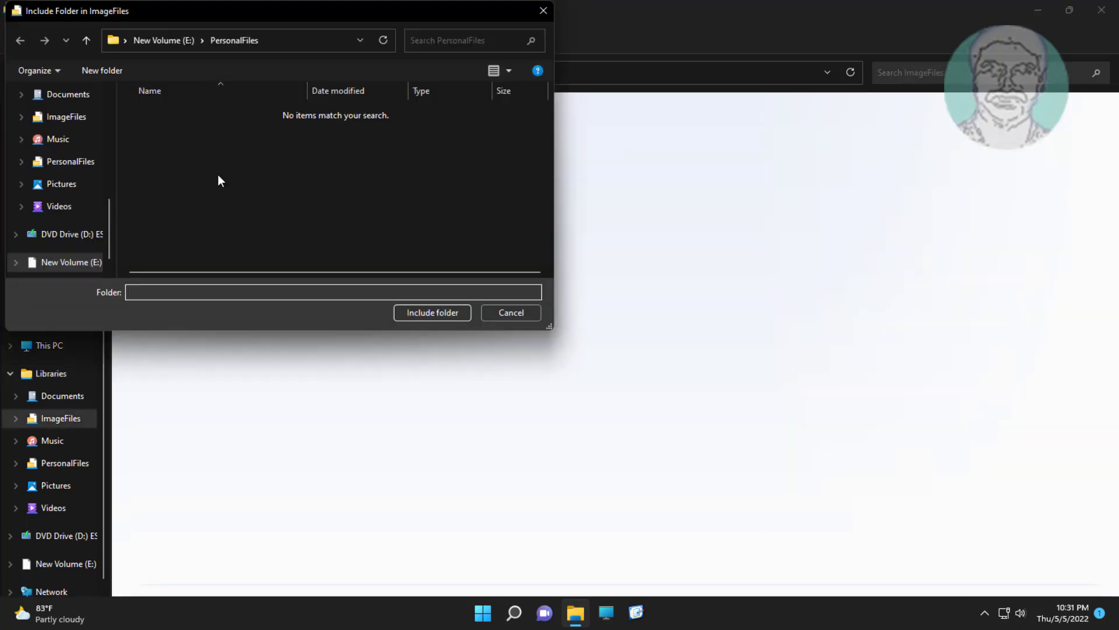
pyautogui.click(64, 262)
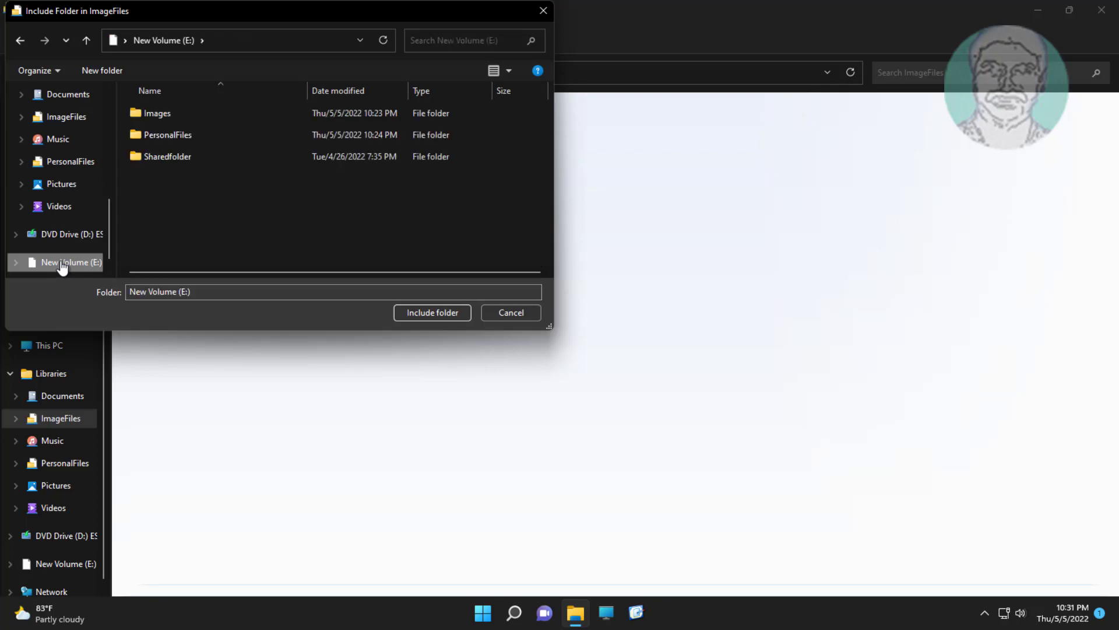
pyautogui.click(156, 112)
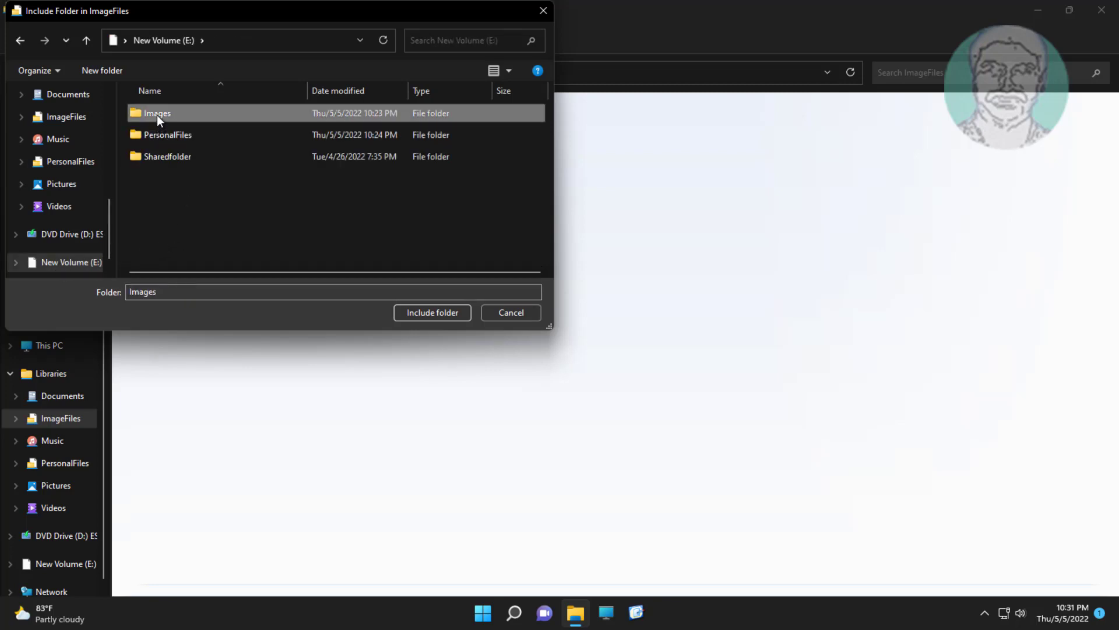
pyautogui.moveTo(465, 333)
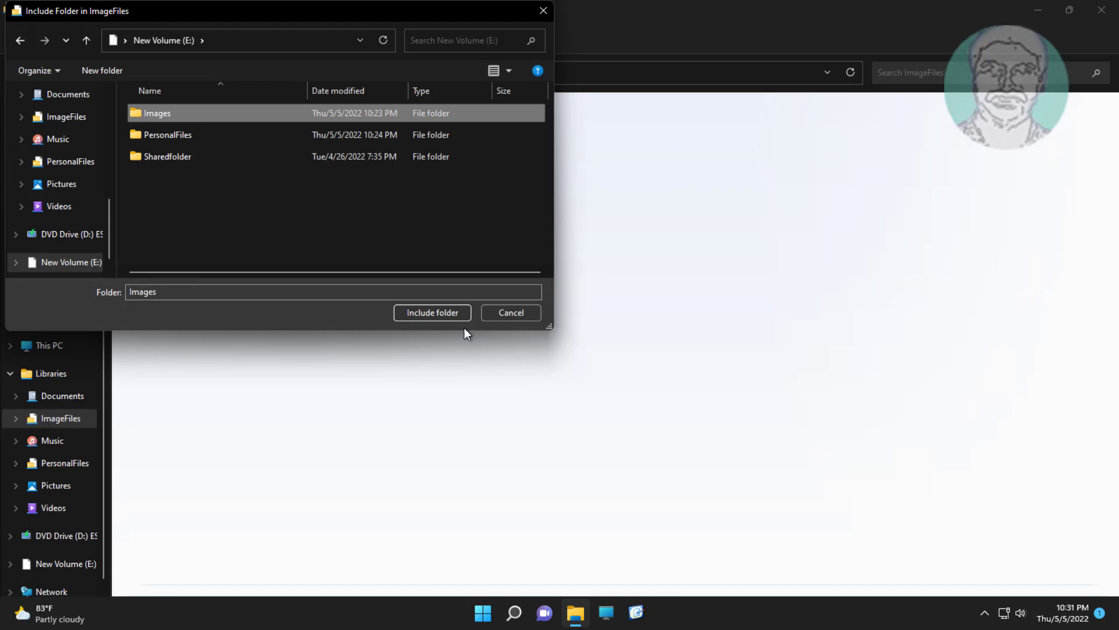
pyautogui.click(432, 312)
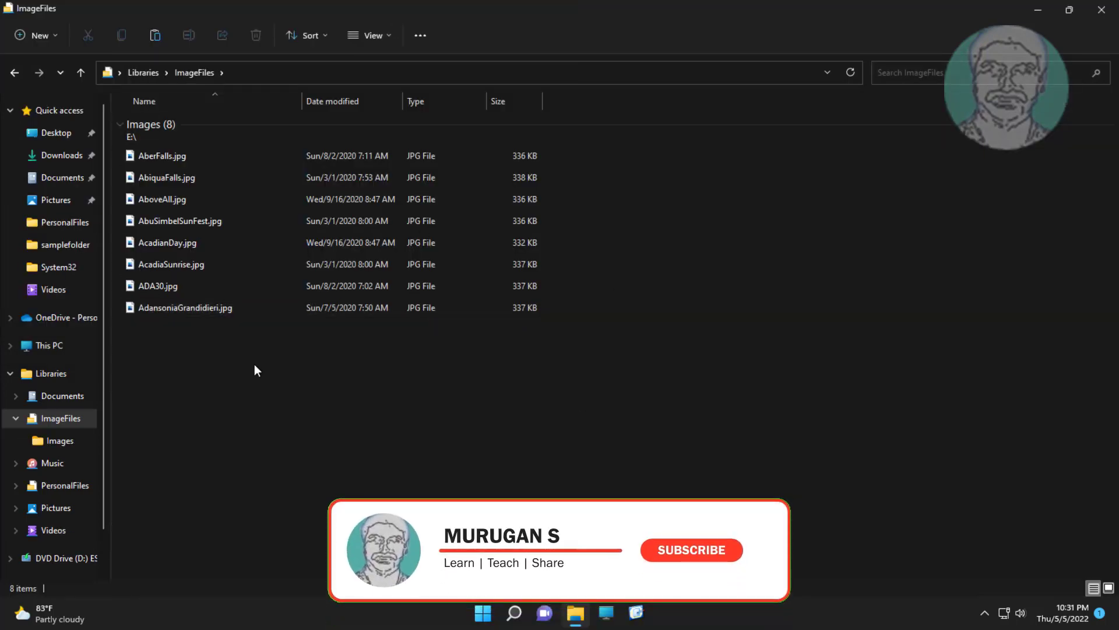
# Go through This PC back to Libraries, now listing ImageFiles and PersonalFiles.
pyautogui.click(690, 550)
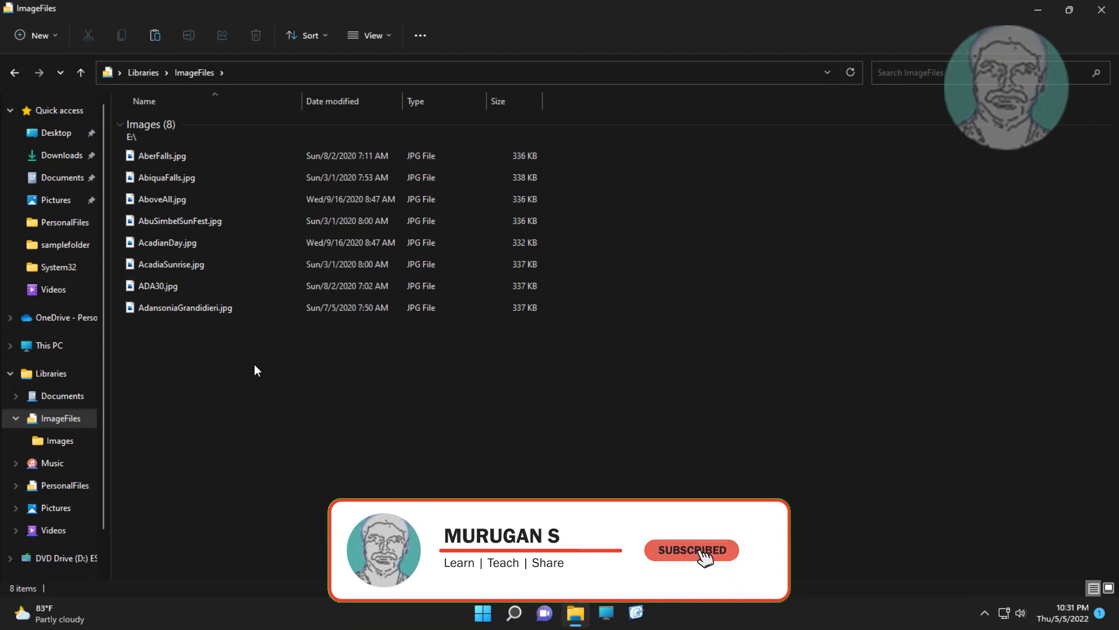
pyautogui.moveTo(767, 556)
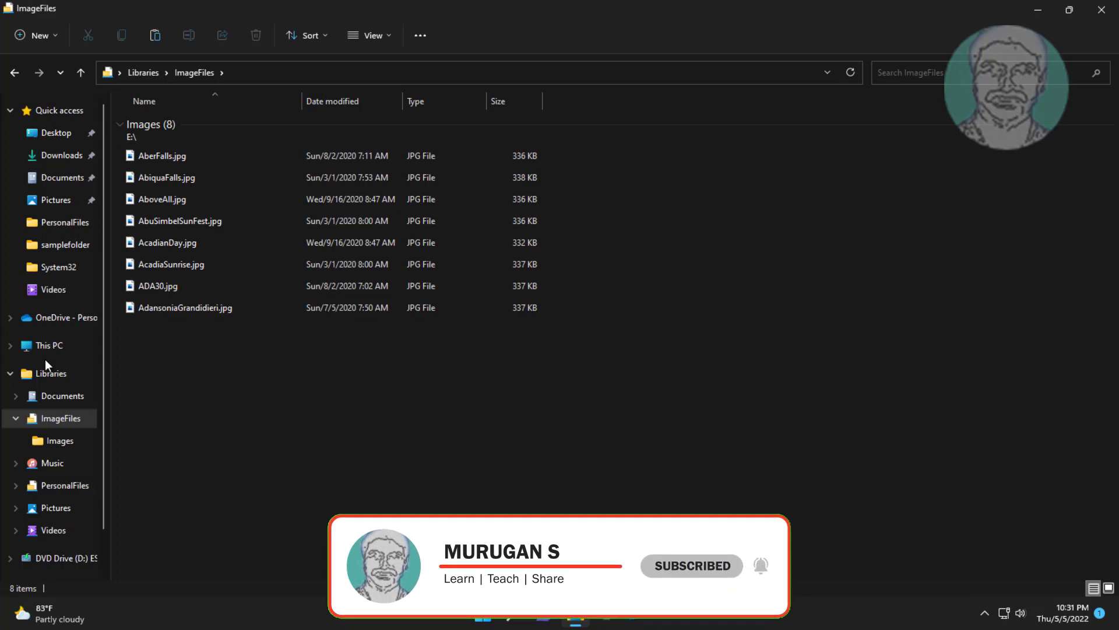
pyautogui.click(47, 346)
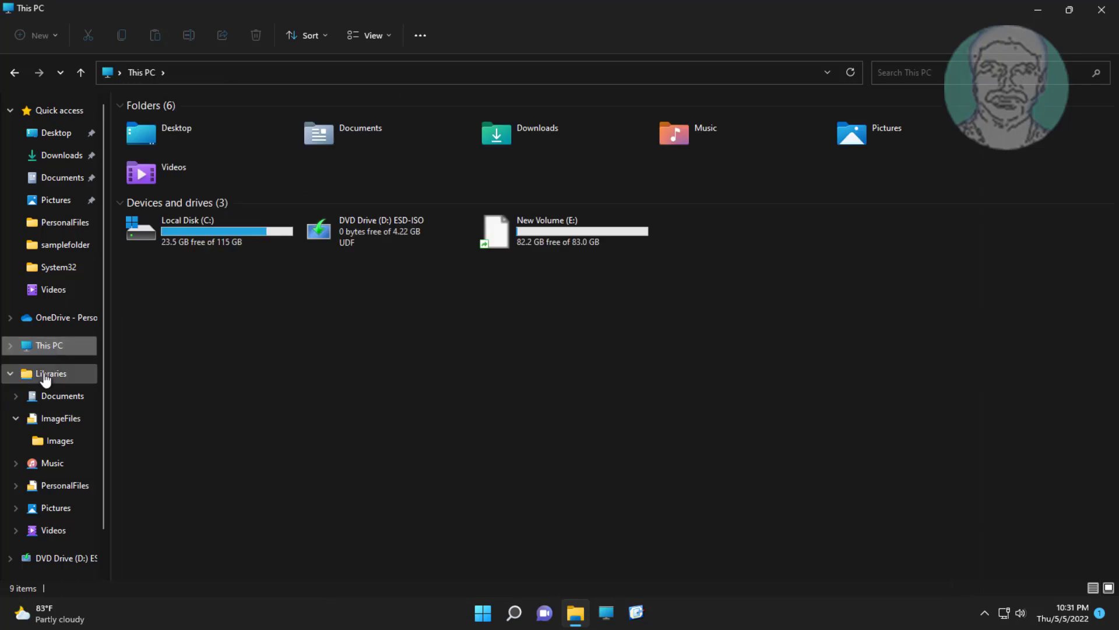
pyautogui.click(49, 373)
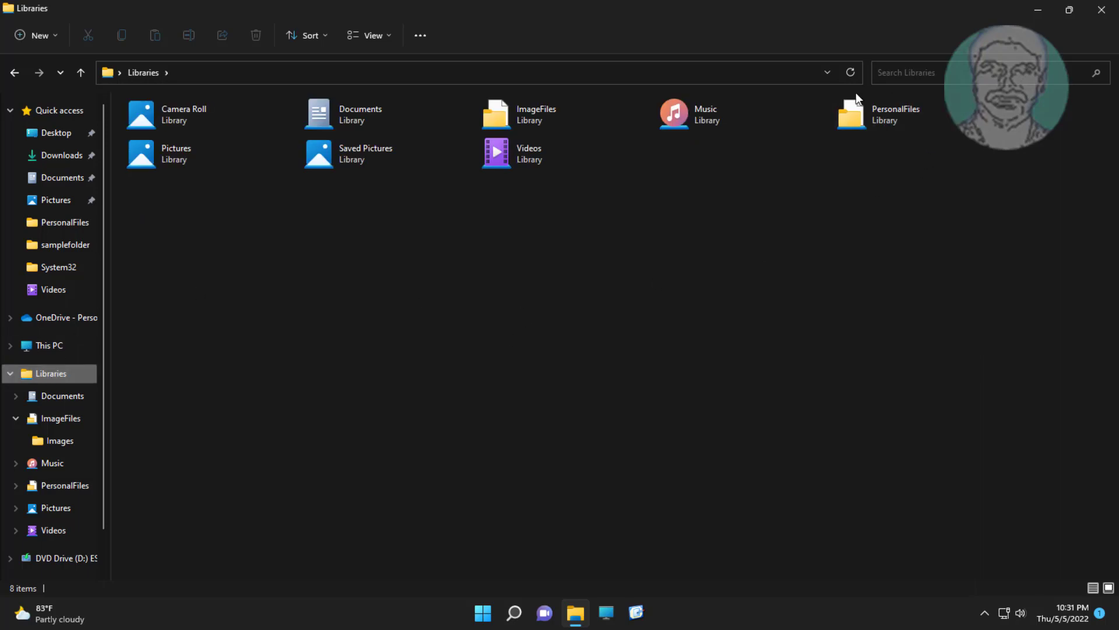
pyautogui.moveTo(791, 158)
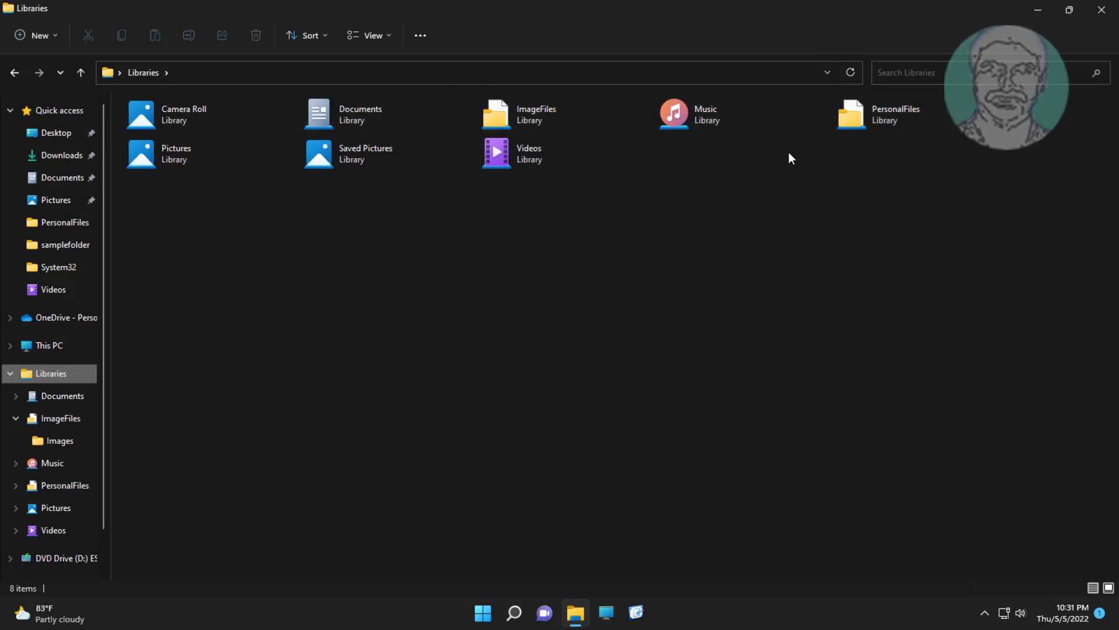